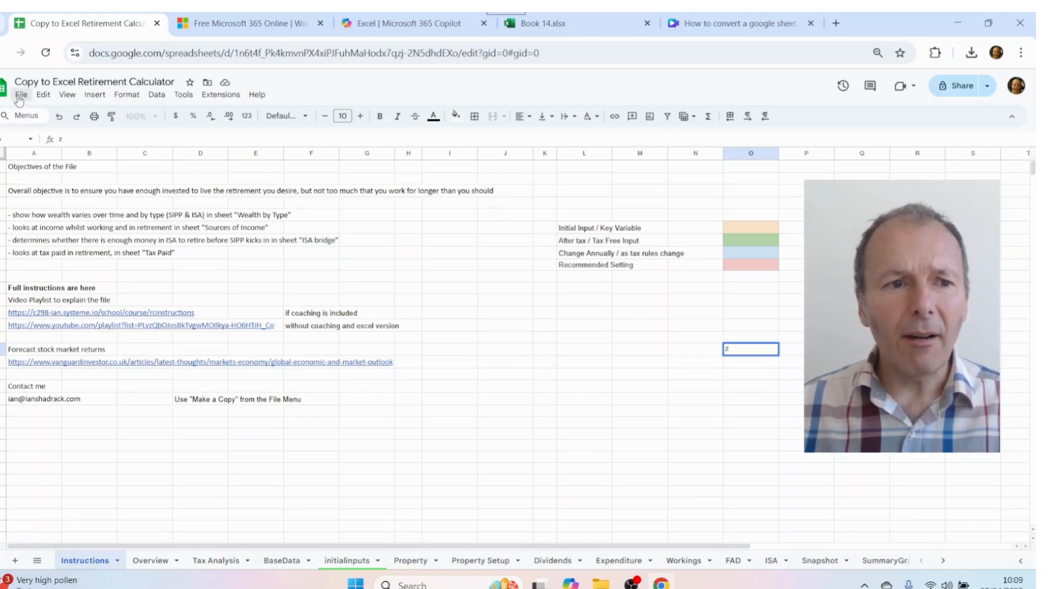
- Download the spreadsheet as a Microsoft Excel (.xlsx) workbook and view it in Chrome's downloads
left_click(21, 94)
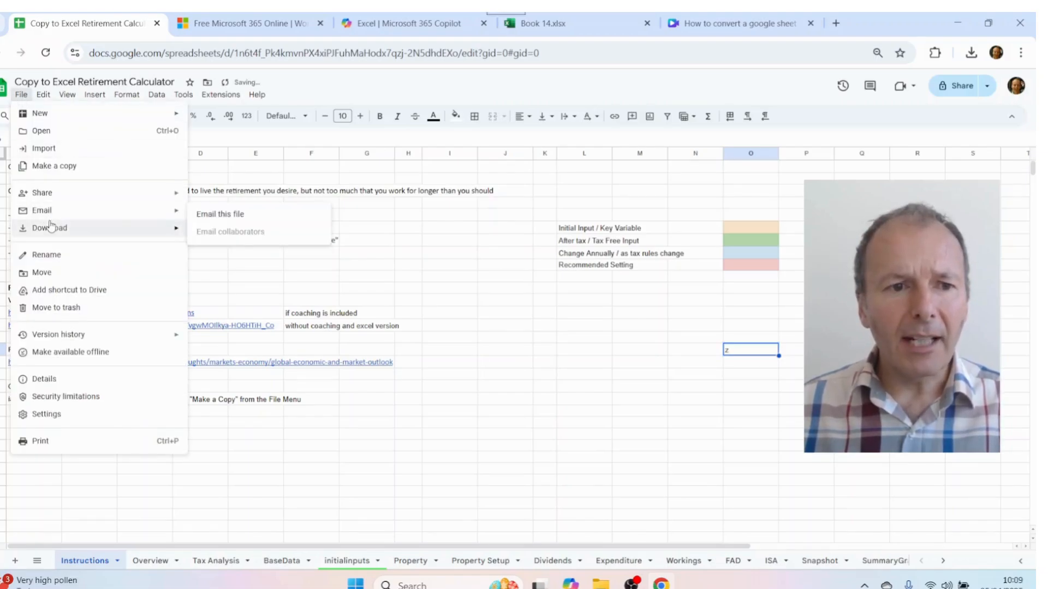
left_click(595, 406)
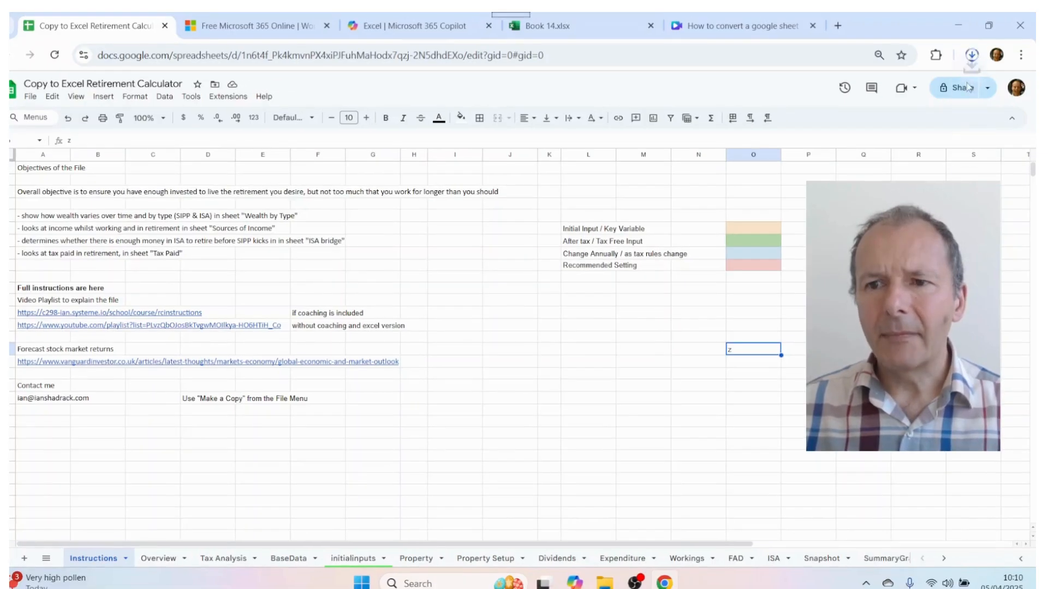
left_click(972, 56)
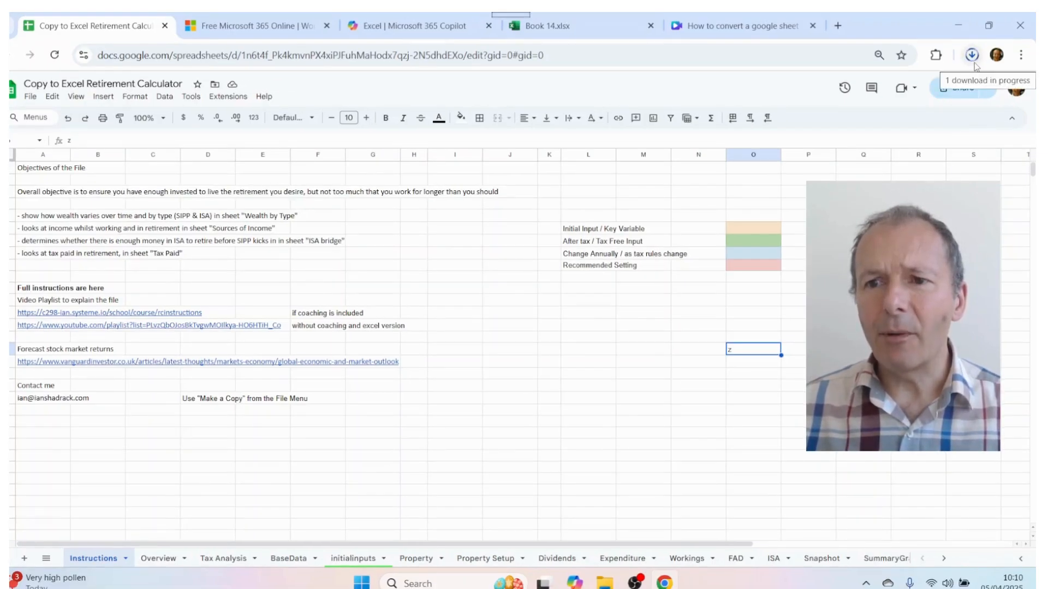
left_click(970, 55)
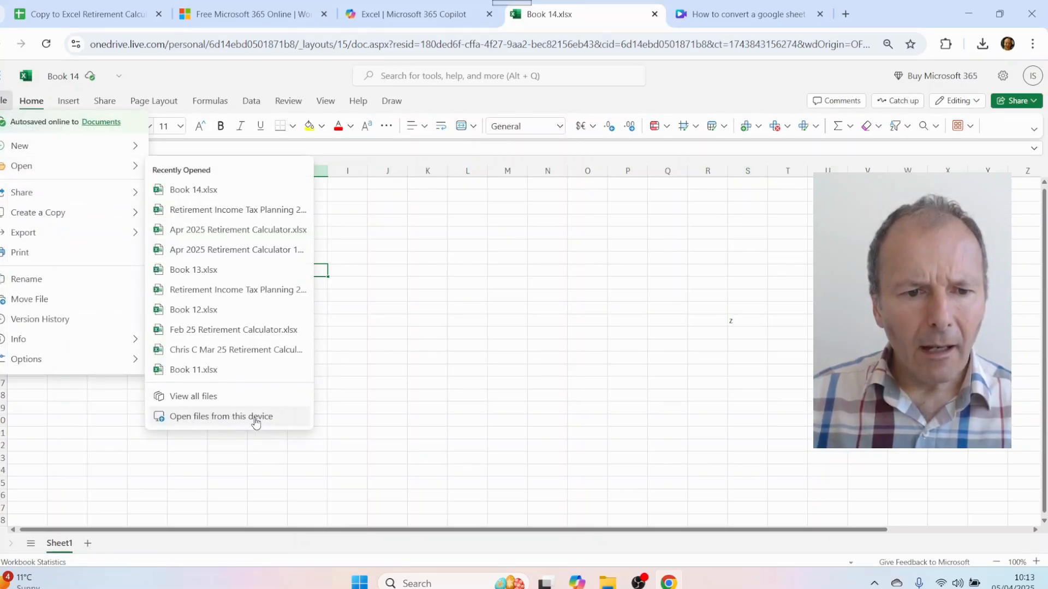
- Open 'Copy to Excel Retirement Calculator' from the Downloads folder on this device
left_click(221, 416)
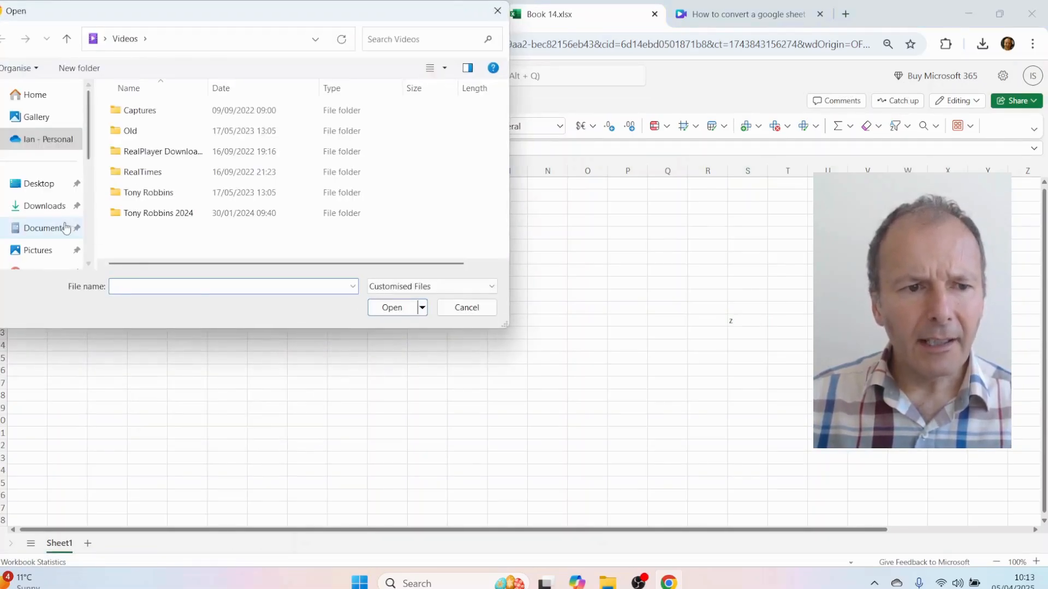
left_click(46, 206)
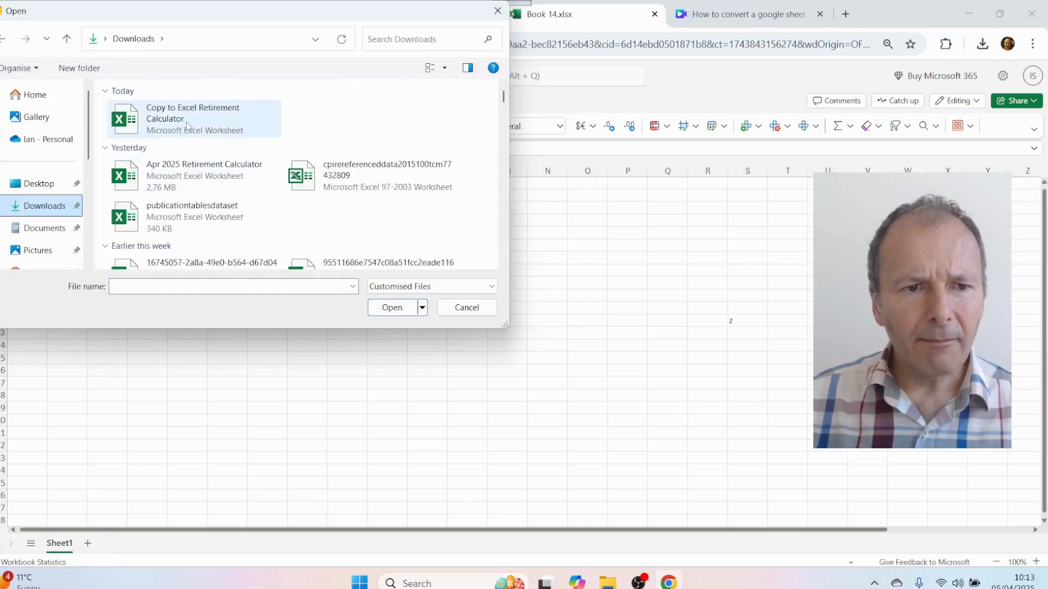
left_click(193, 118)
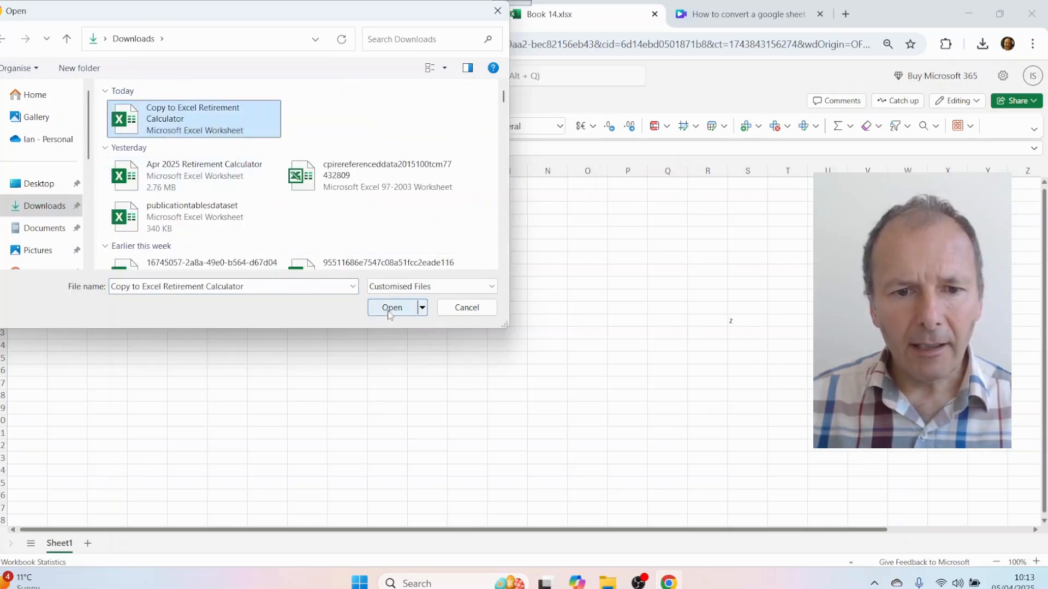
left_click(392, 308)
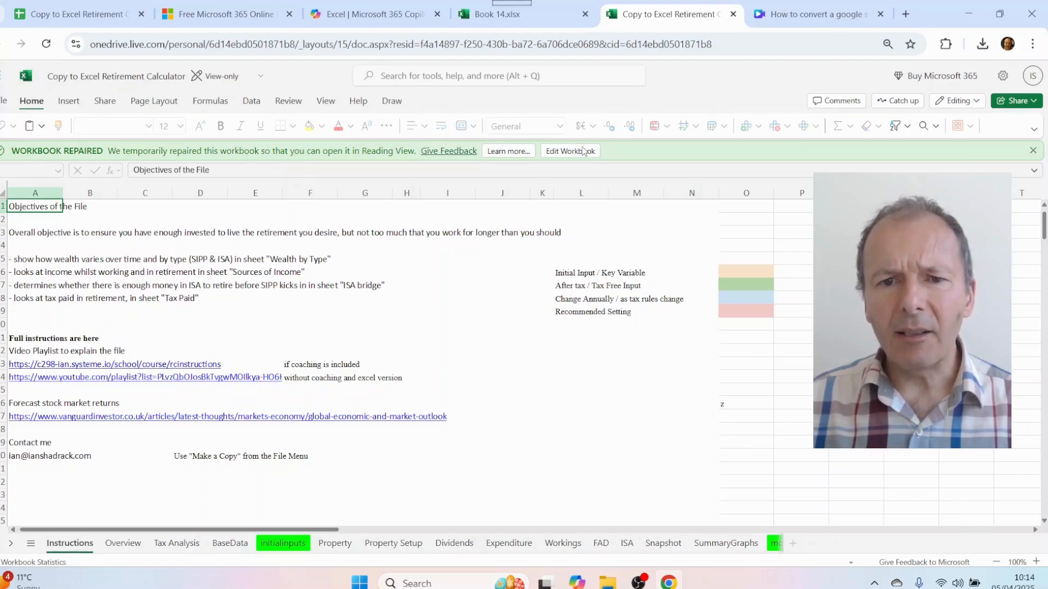
- Enable editing on the repaired workbook via the Workbook Repaired banner's Edit Workbook
left_click(570, 151)
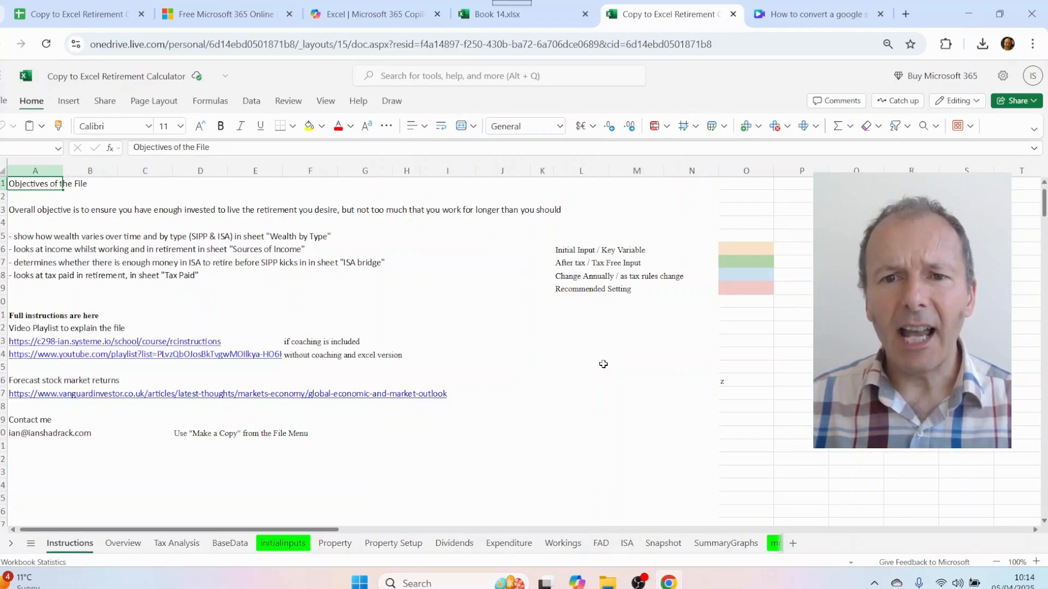
- Browse the model and Dividends sheets, ending on the FAD sheet
left_click(725, 543)
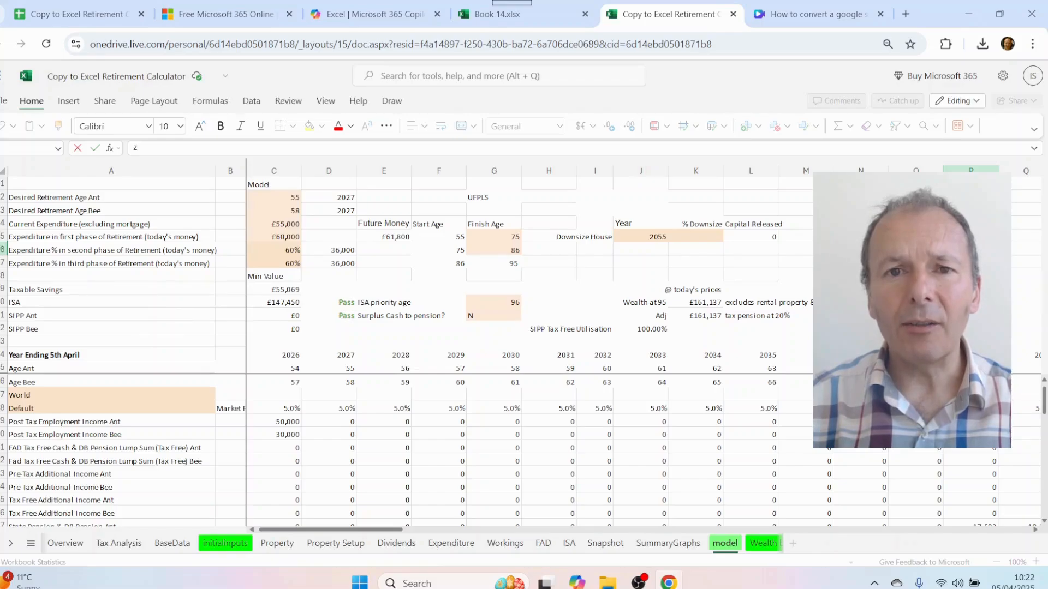
left_click(395, 543)
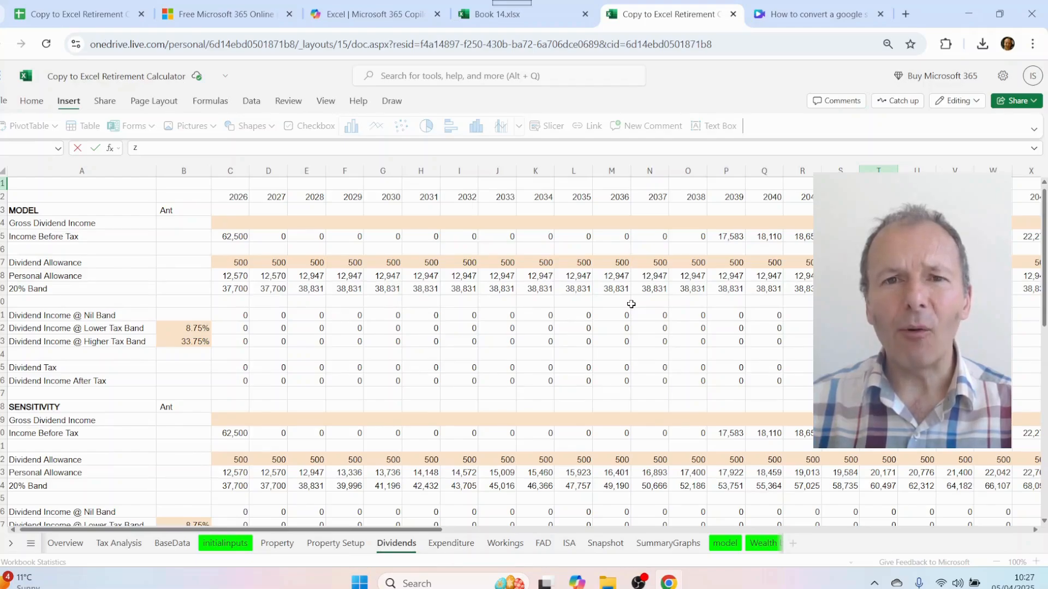
left_click(542, 542)
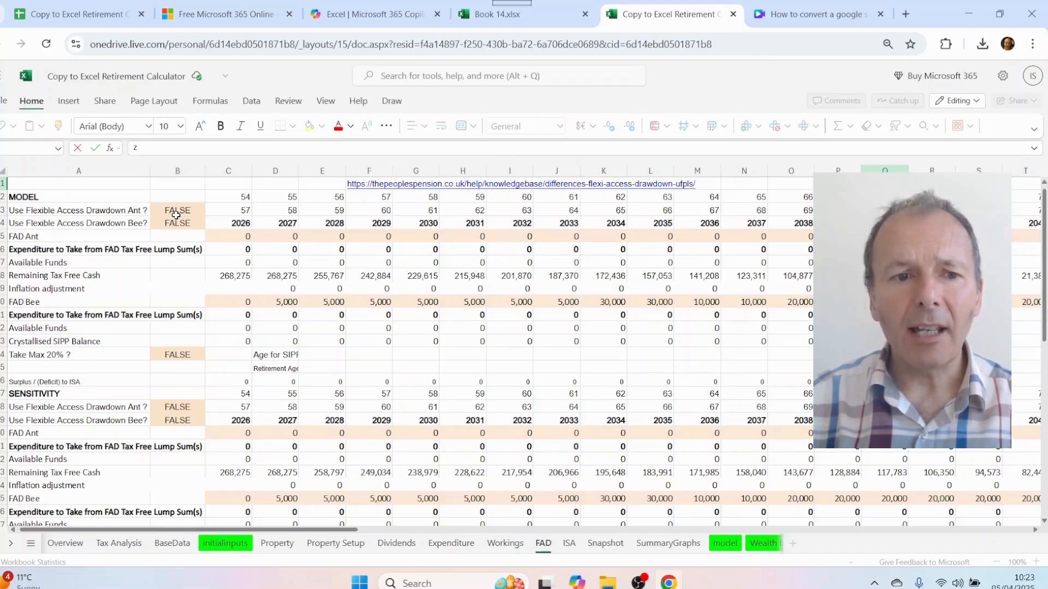
- Insert a checkbox in FAD cell B3 replacing FALSE, then move to the SummaryGraphs sheet
left_click(177, 209)
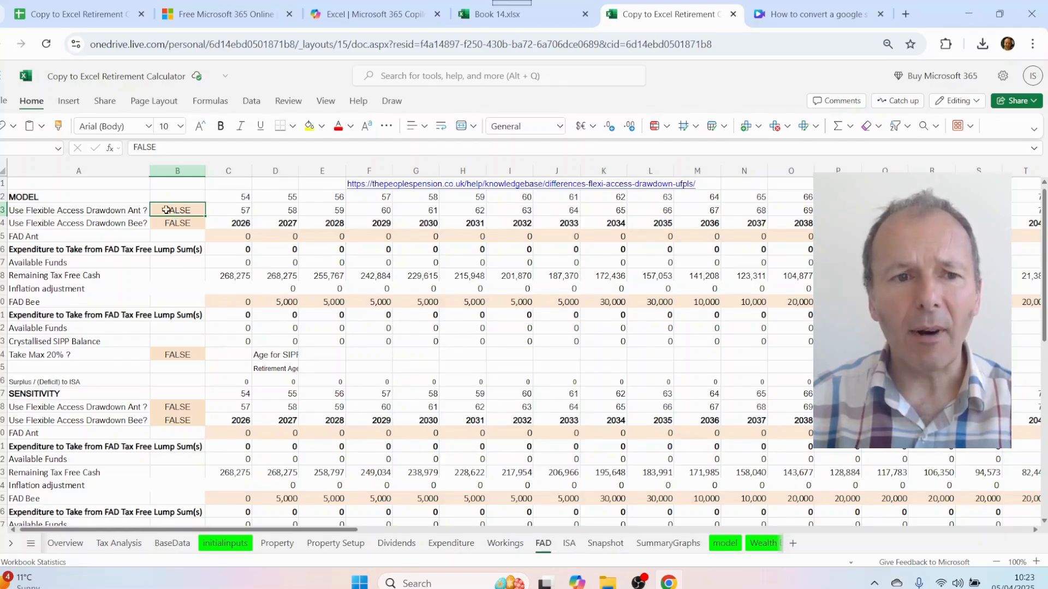
left_click(67, 101)
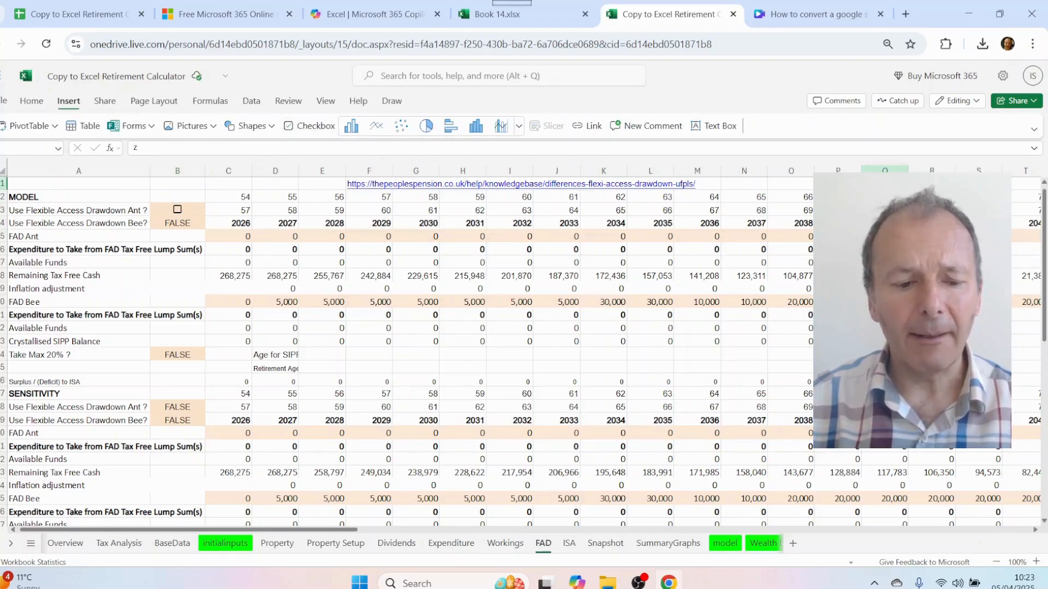
left_click(667, 543)
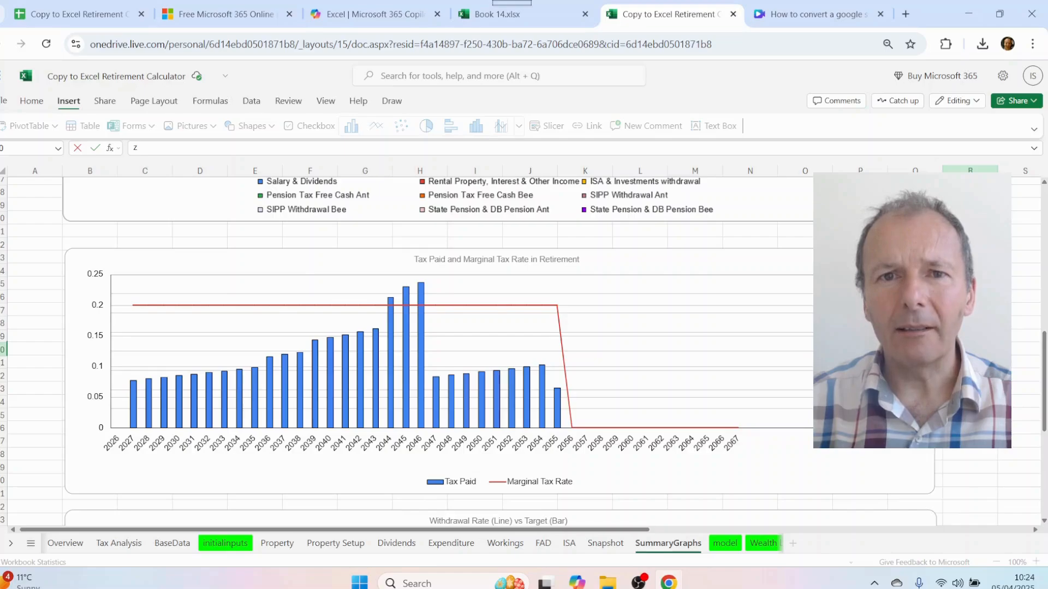
- Return to the model sheet after reviewing the Tax Paid and Marginal Tax Rate chart
left_click(724, 542)
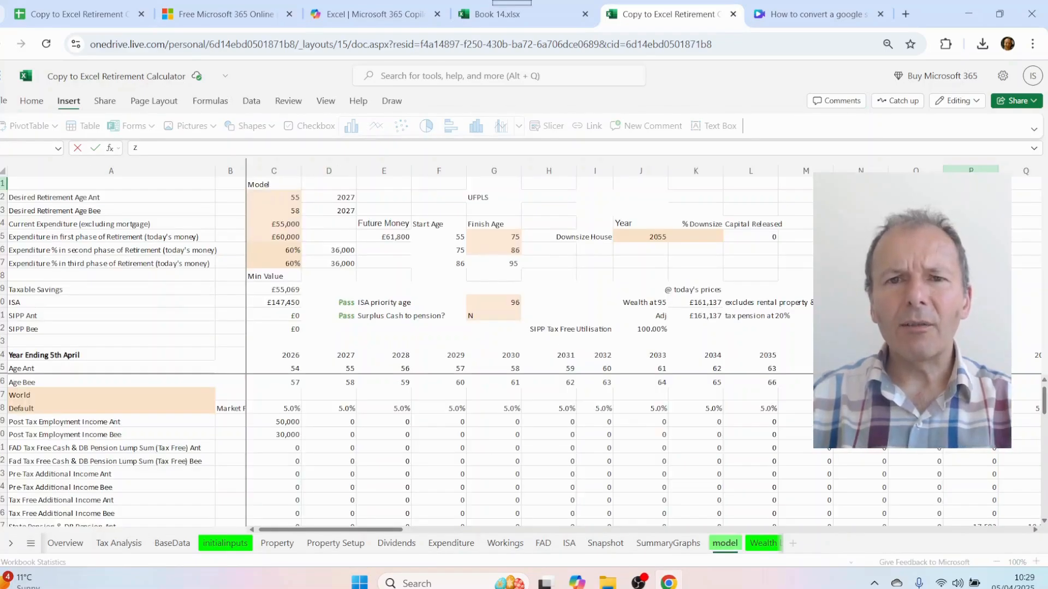